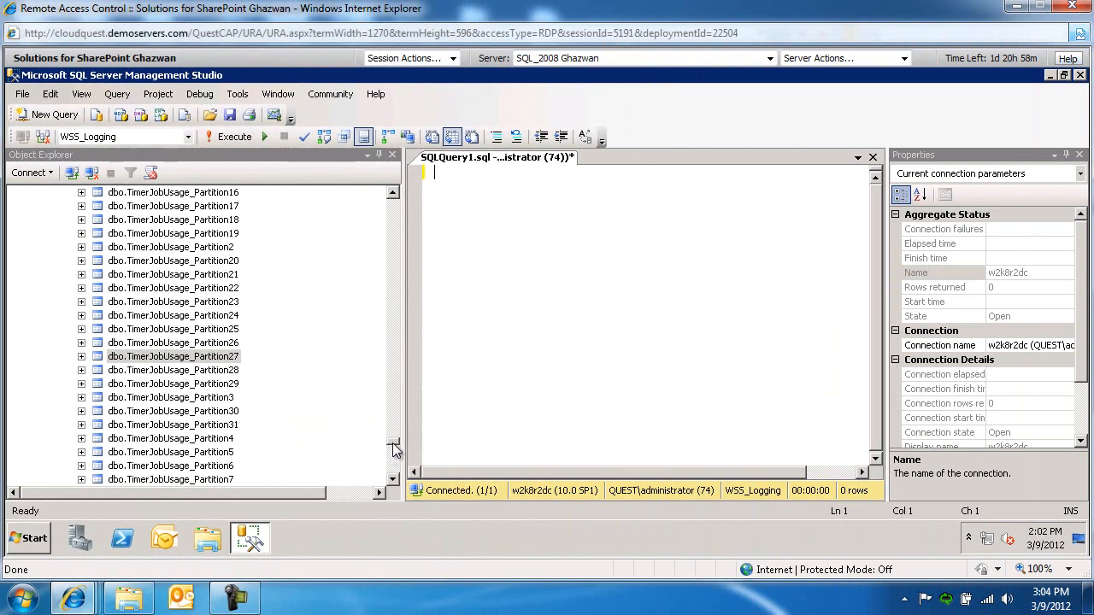
Begin a query that uses WSS_Logging and selects all columns from the Configuration table.
{"action": "scroll", "scroll_direction": "down", "scroll_amount": 3}
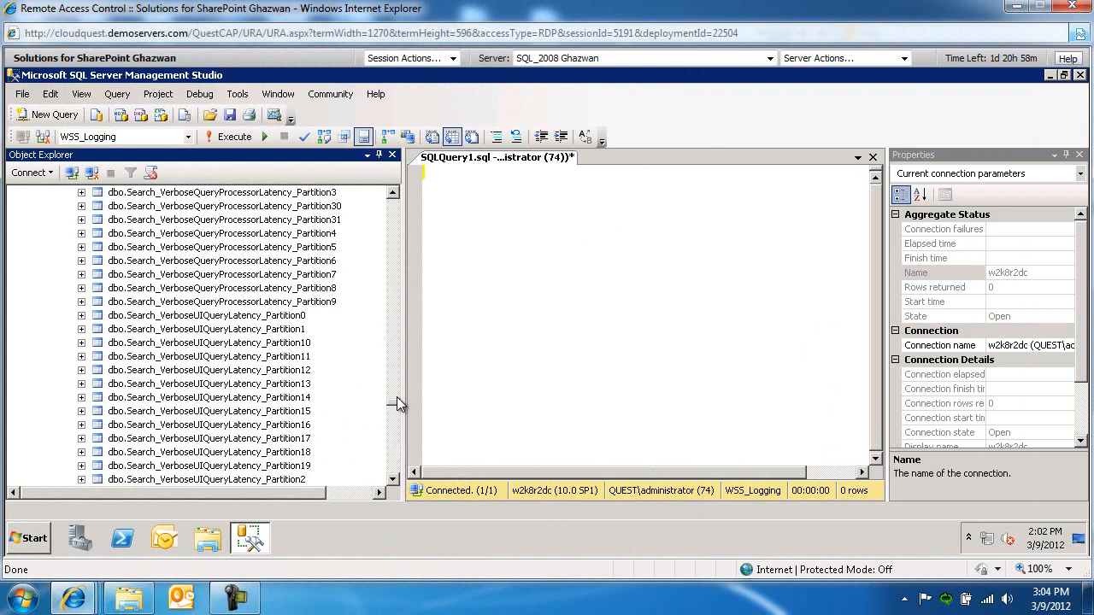
{"action": "scroll", "scroll_direction": "down", "scroll_amount": 3}
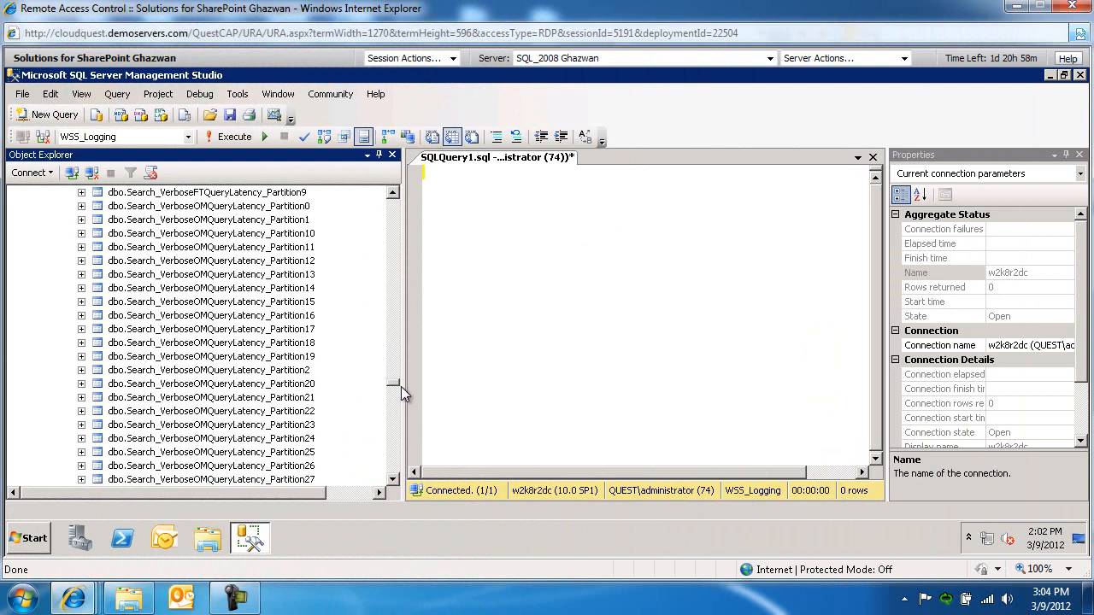
{"action": "scroll", "scroll_direction": "down", "scroll_amount": 3}
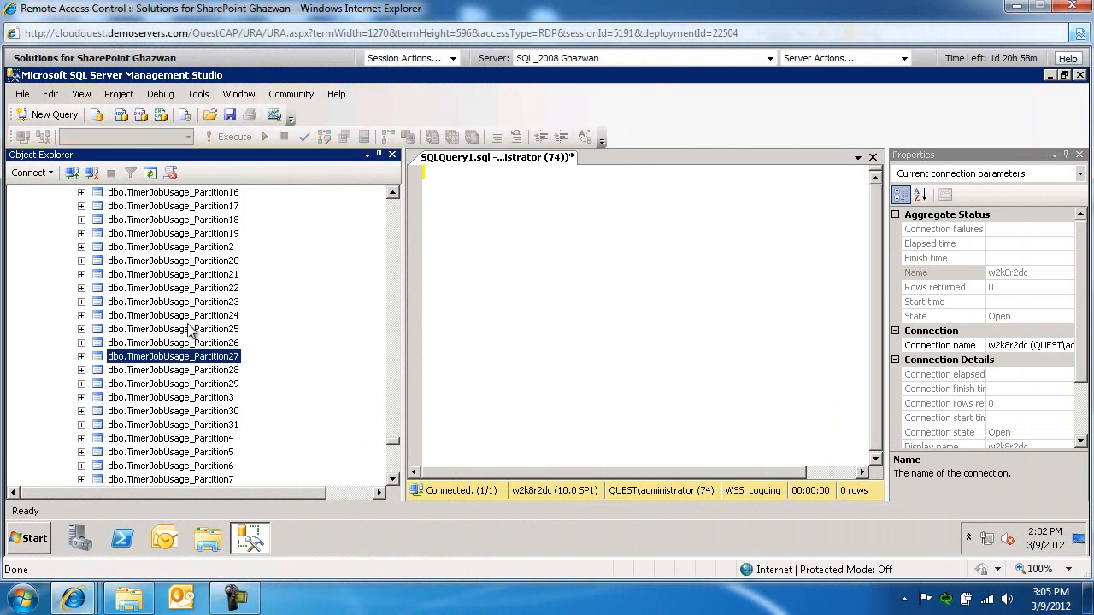
{"action": "mouse_move", "coordinate": [237, 428]}
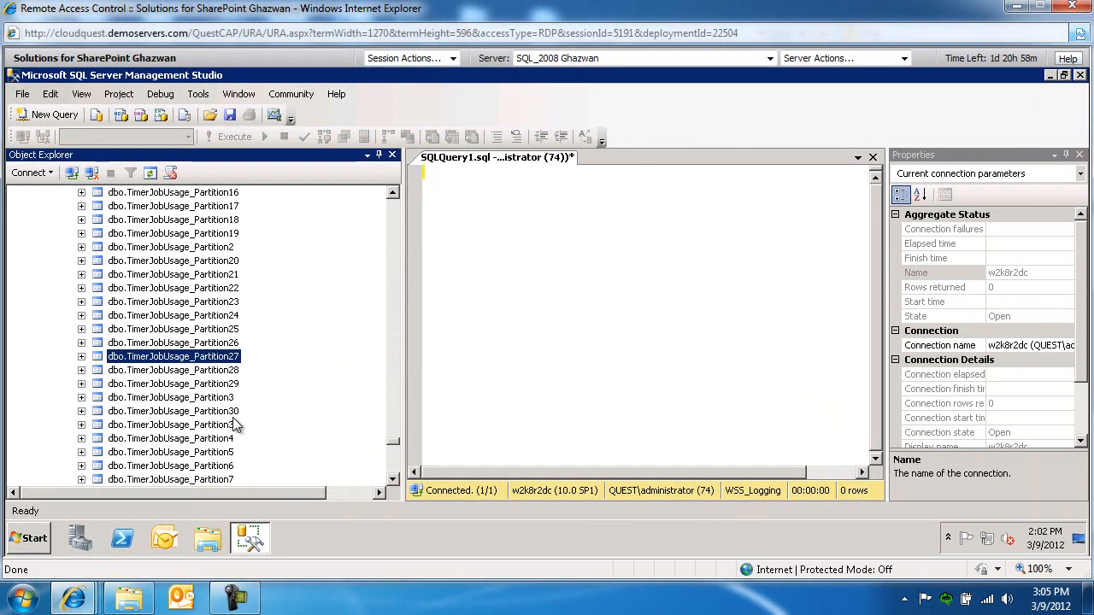
{"action": "mouse_move", "coordinate": [528, 255]}
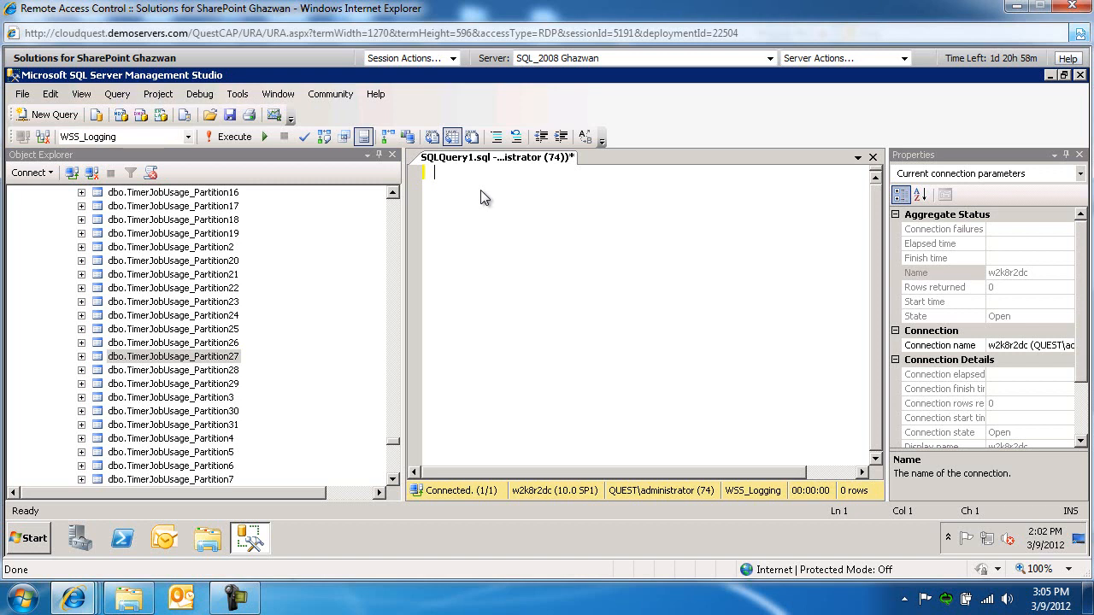
{"action": "type", "text": "use"}
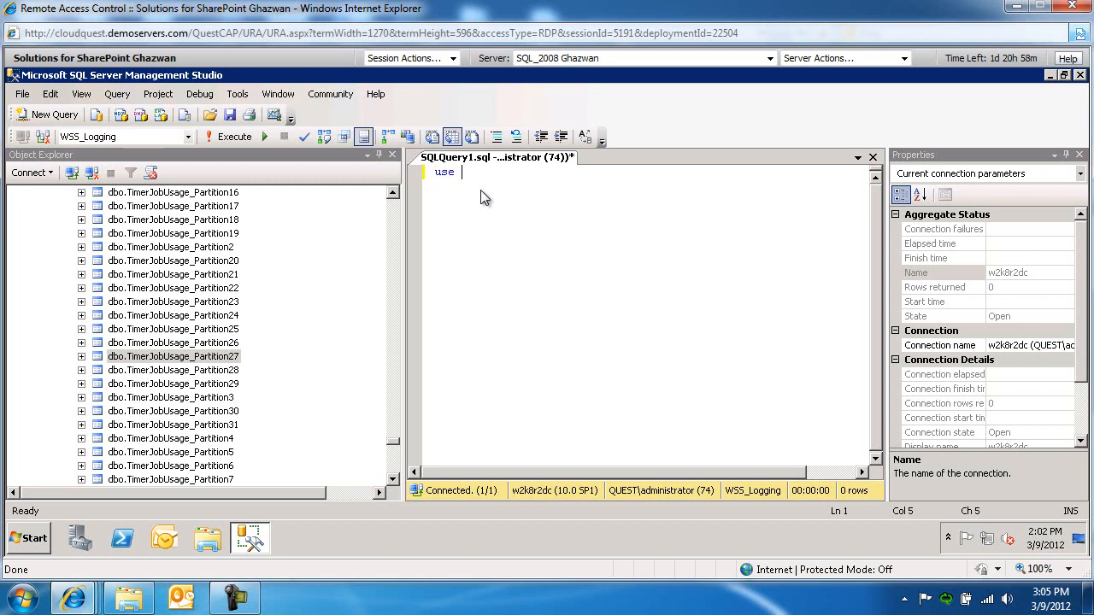
{"action": "type", "text": "WSS_1"}
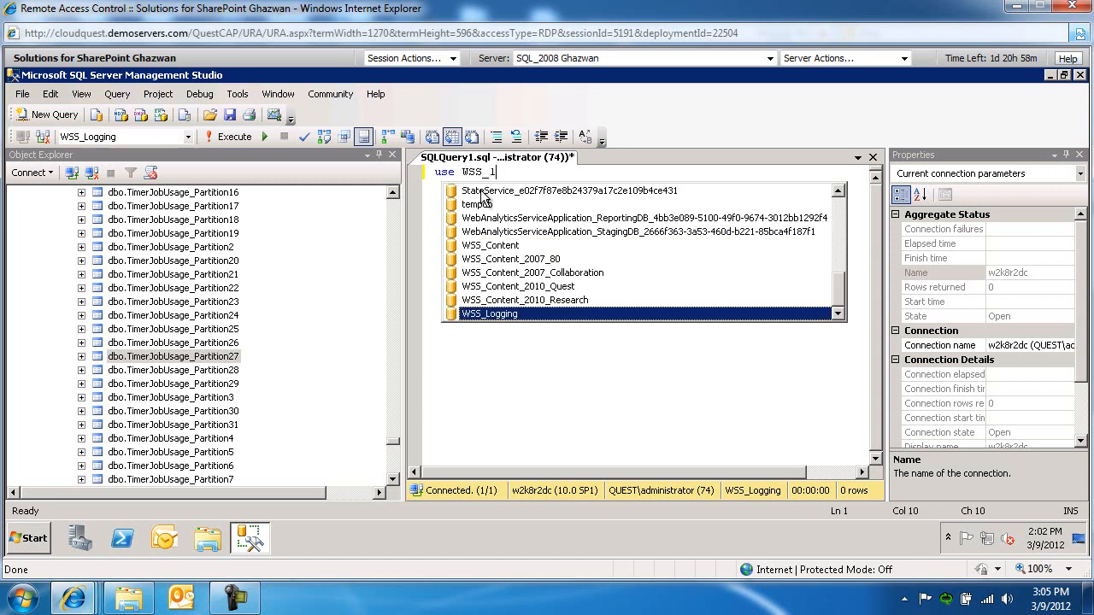
{"action": "left_click", "coordinate": [489, 314]}
{"action": "type", "text": "select"}
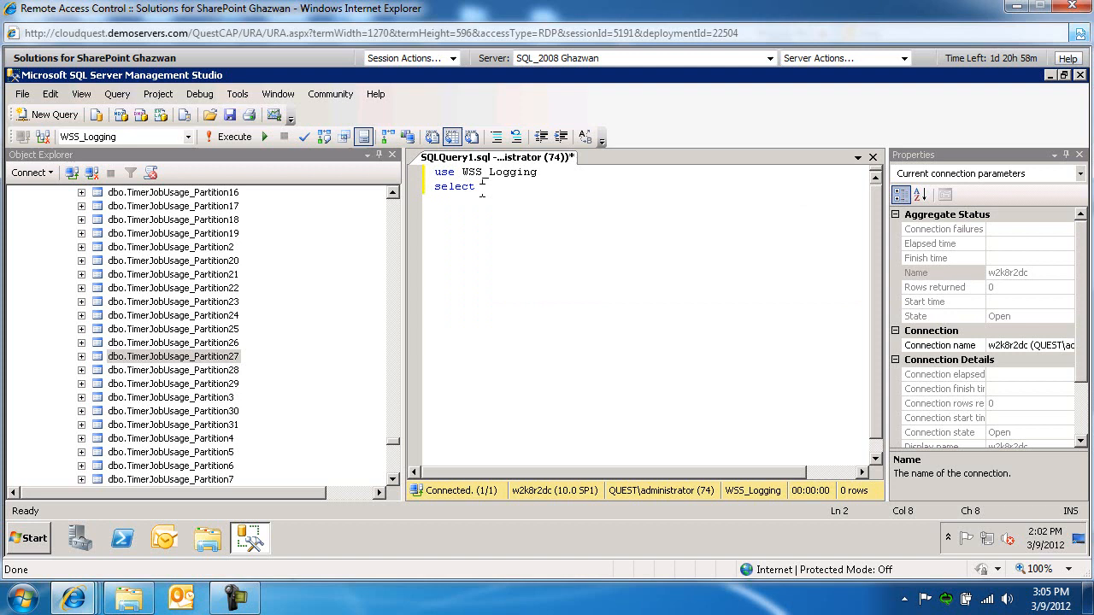
{"action": "type", "text": "* from"}
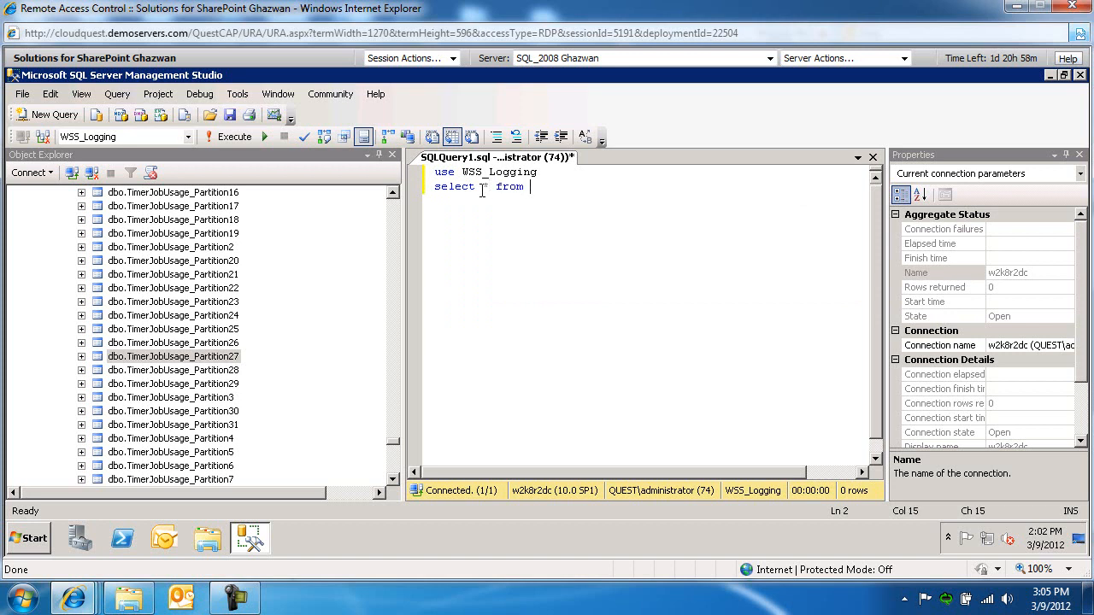
{"action": "type", "text": "Configuration"}
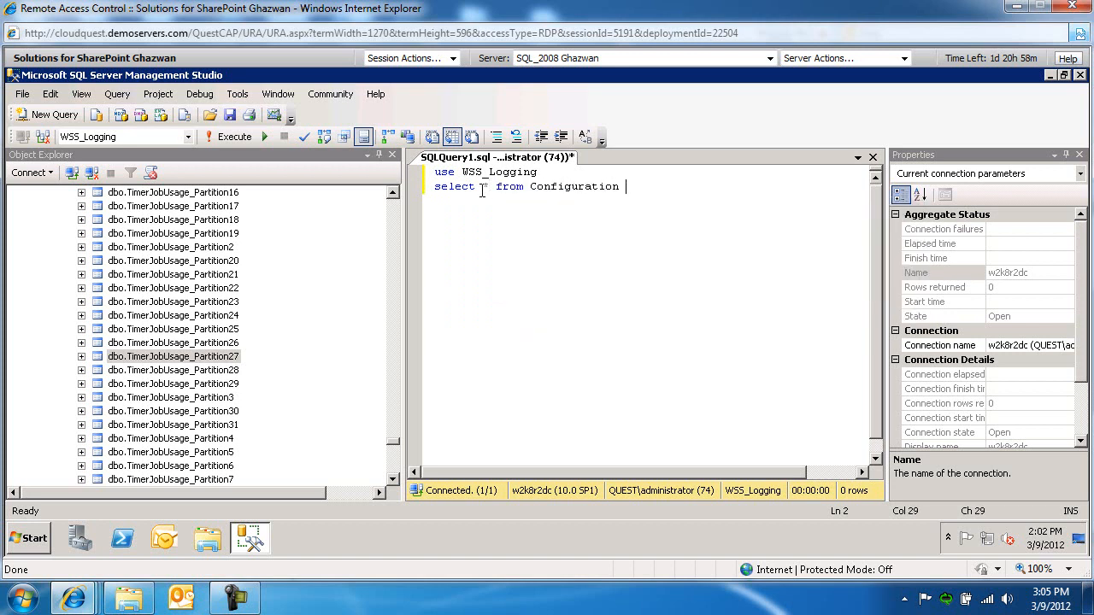
Filter on ConfigName = 'max partition id - TimerJobUsage' and run it, returning 22.
{"action": "type", "text": "where configna"}
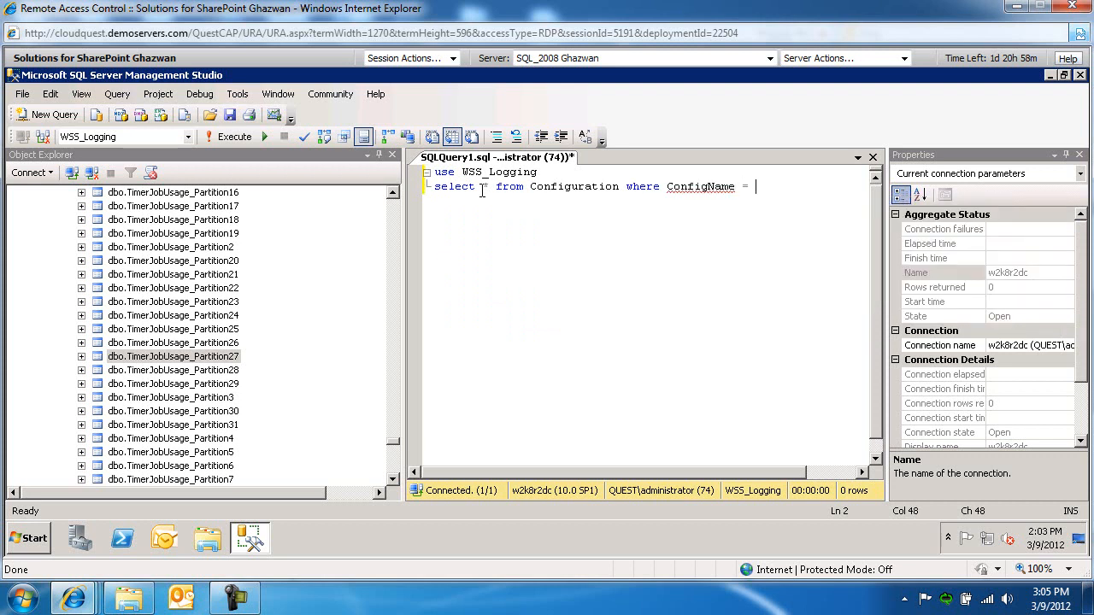
{"action": "type", "text": "'max"}
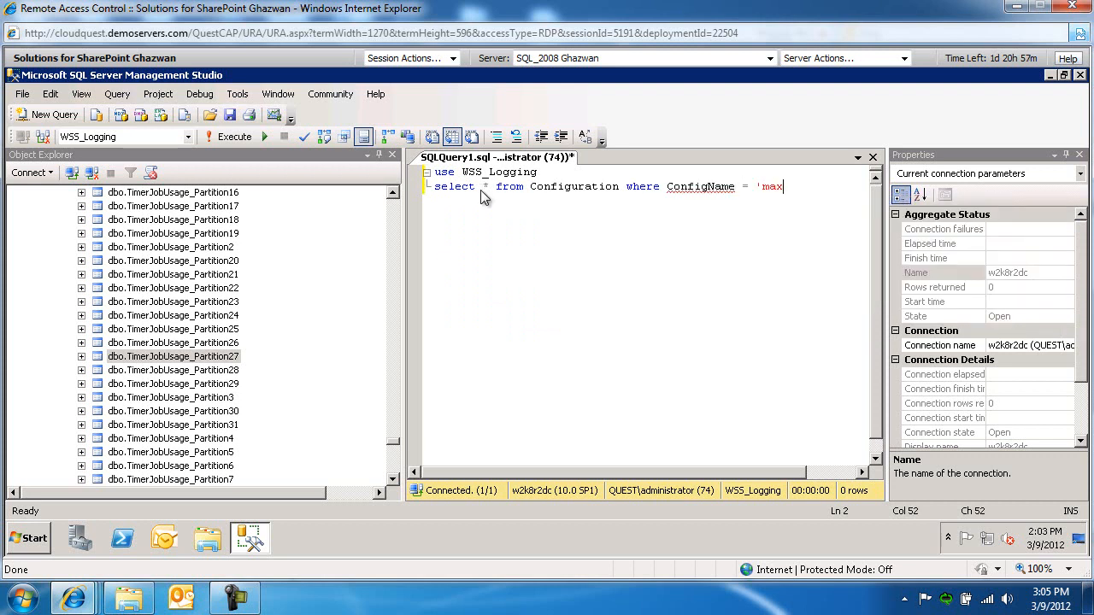
{"action": "type", "text": "partition id -"}
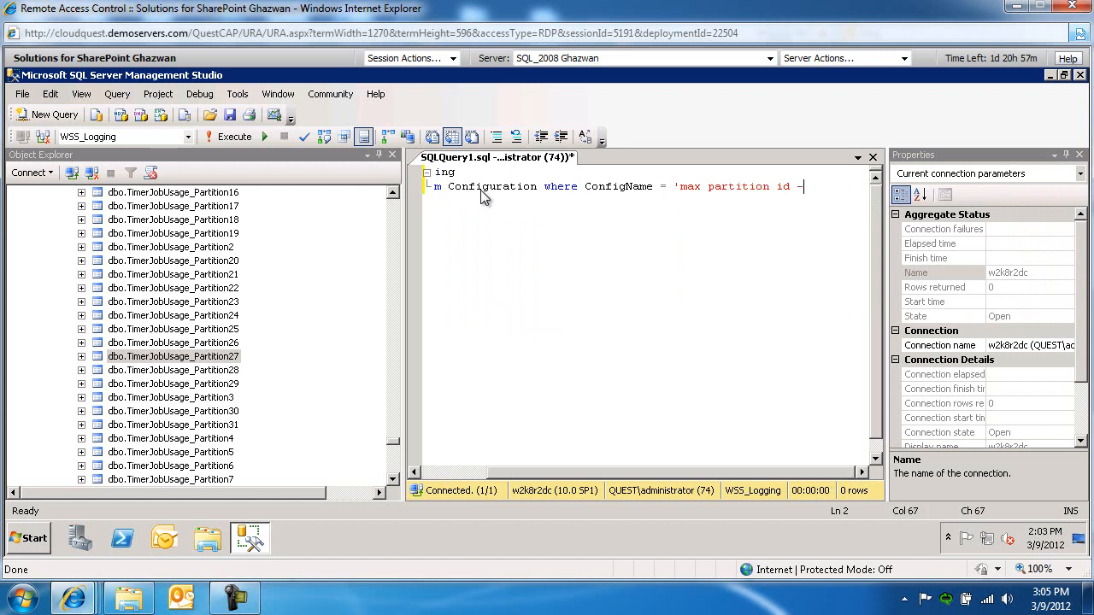
{"action": "type", "text": "Timer"}
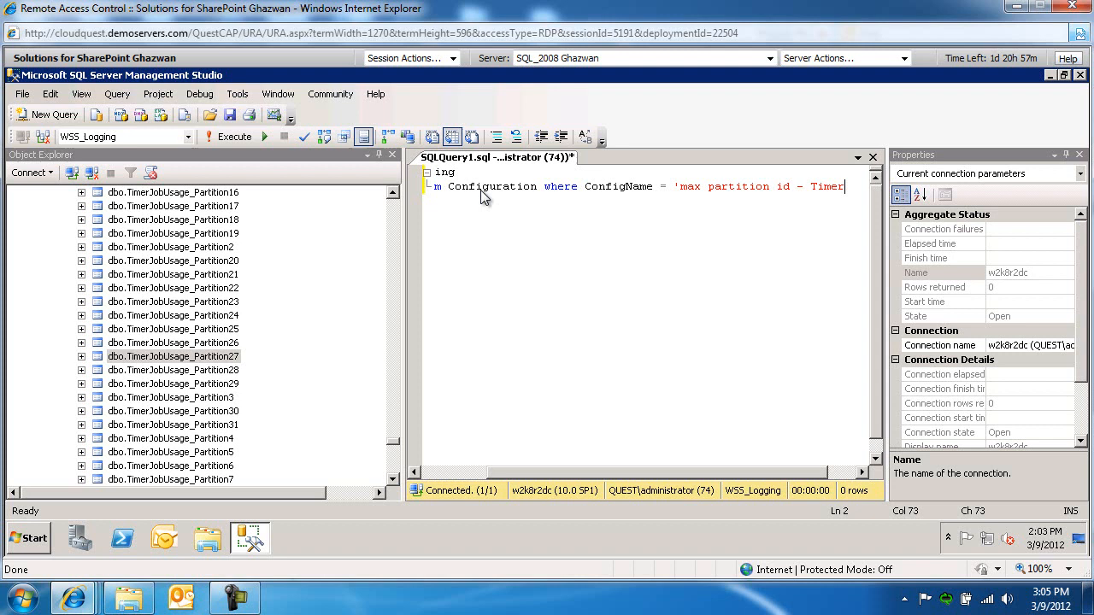
{"action": "type", "text": "TimerJobUsage"}
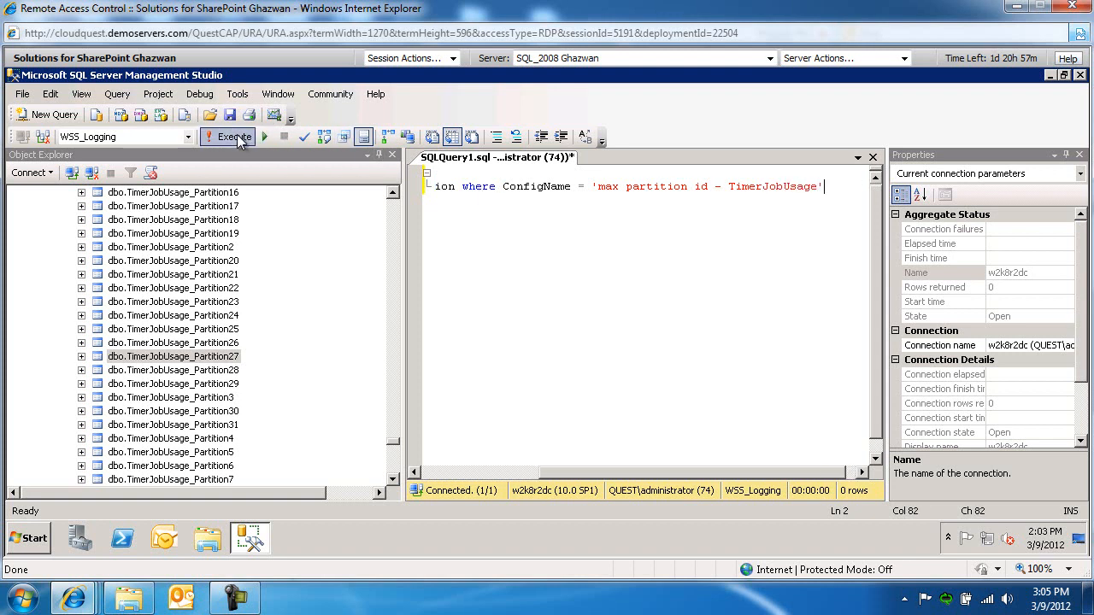
{"action": "left_click", "coordinate": [227, 136]}
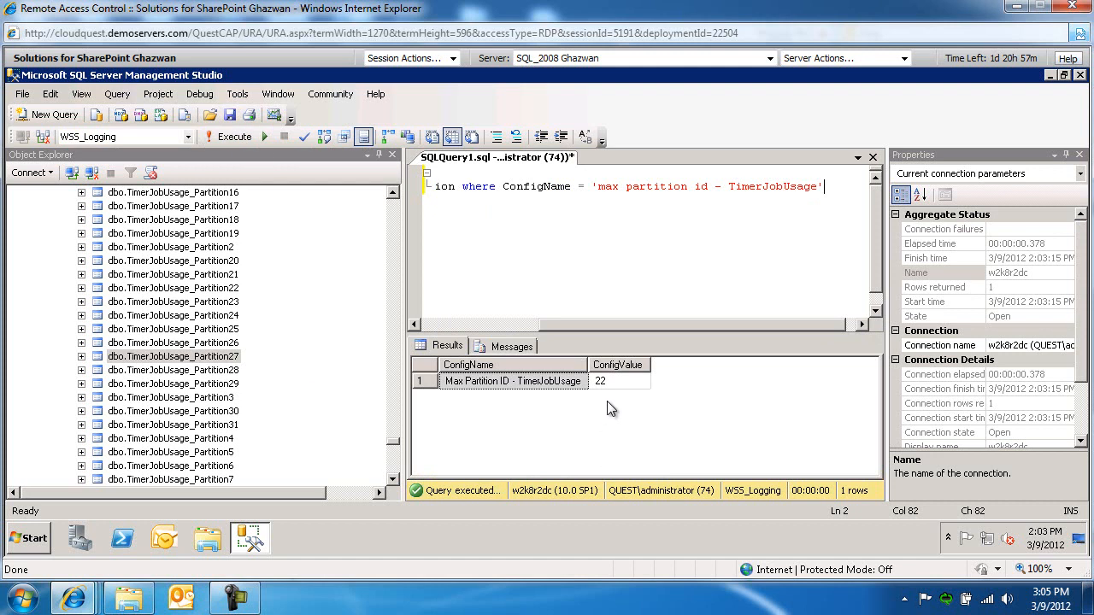
{"action": "left_click", "coordinate": [603, 380]}
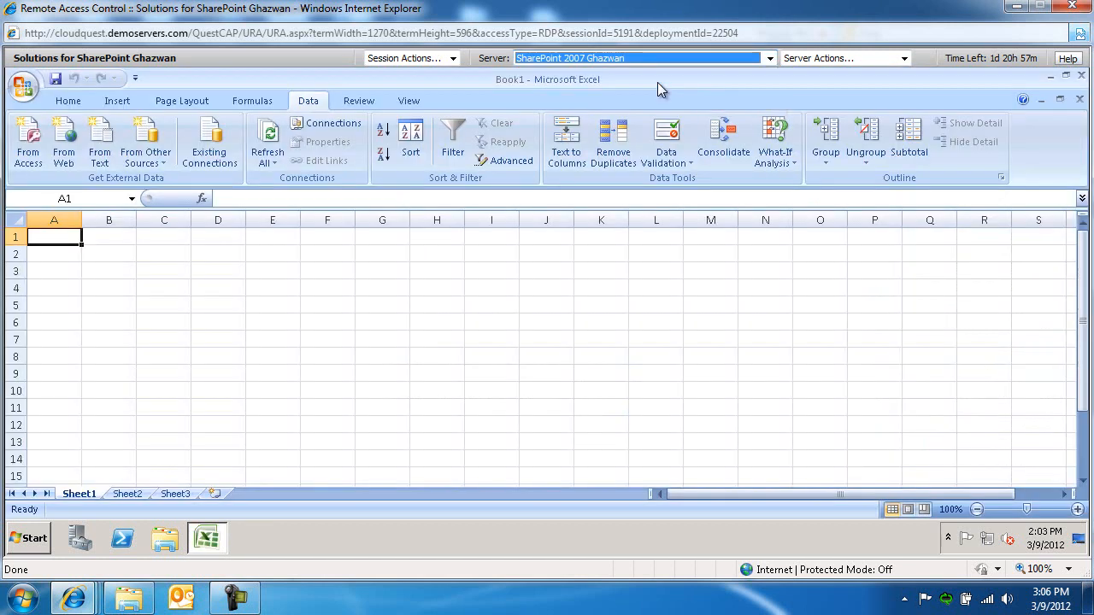
Go to Excel's Book1 and start a connection to an external database server.
{"action": "left_click", "coordinate": [217, 373]}
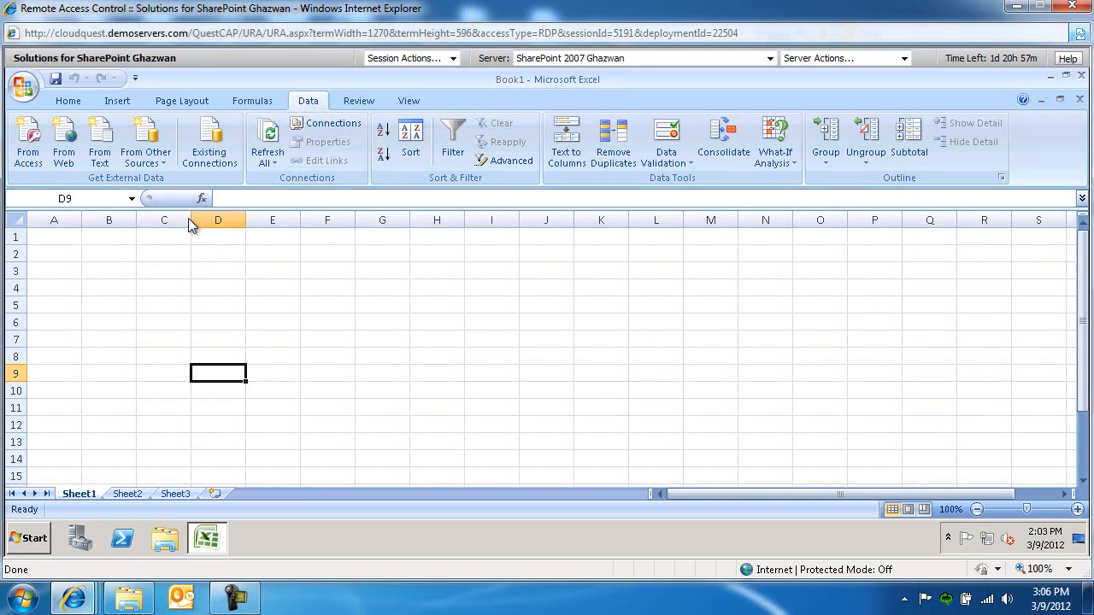
{"action": "left_click", "coordinate": [145, 141]}
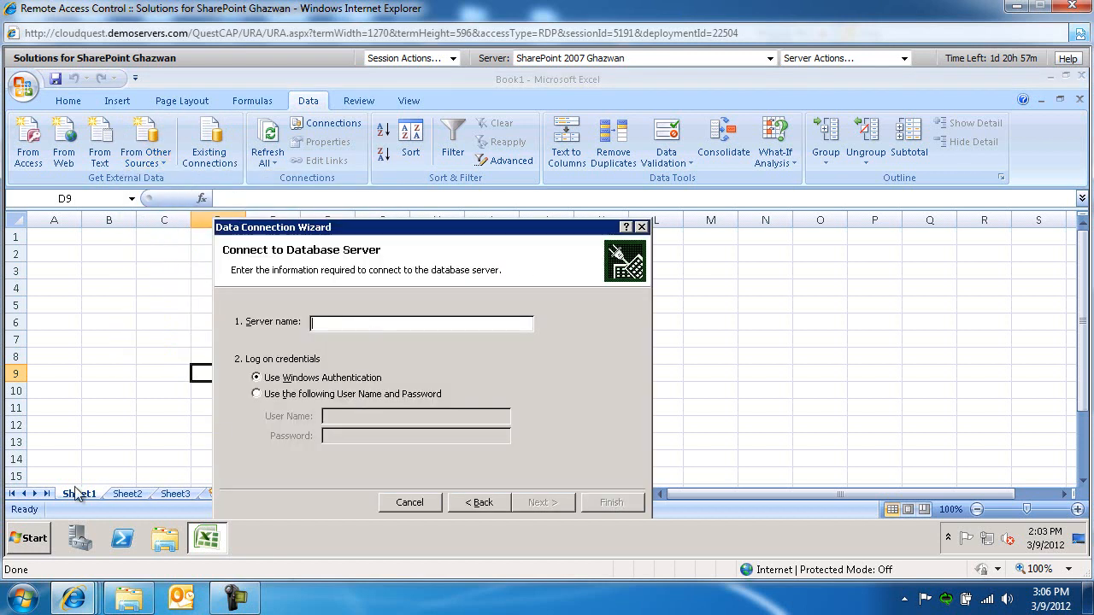
Connect to the server, choose WSS_Logging and TimerJobUsage_Partition22, and save the .odc connection.
{"action": "left_click", "coordinate": [27, 538]}
{"action": "type", "text": "W2K8R2DC"}
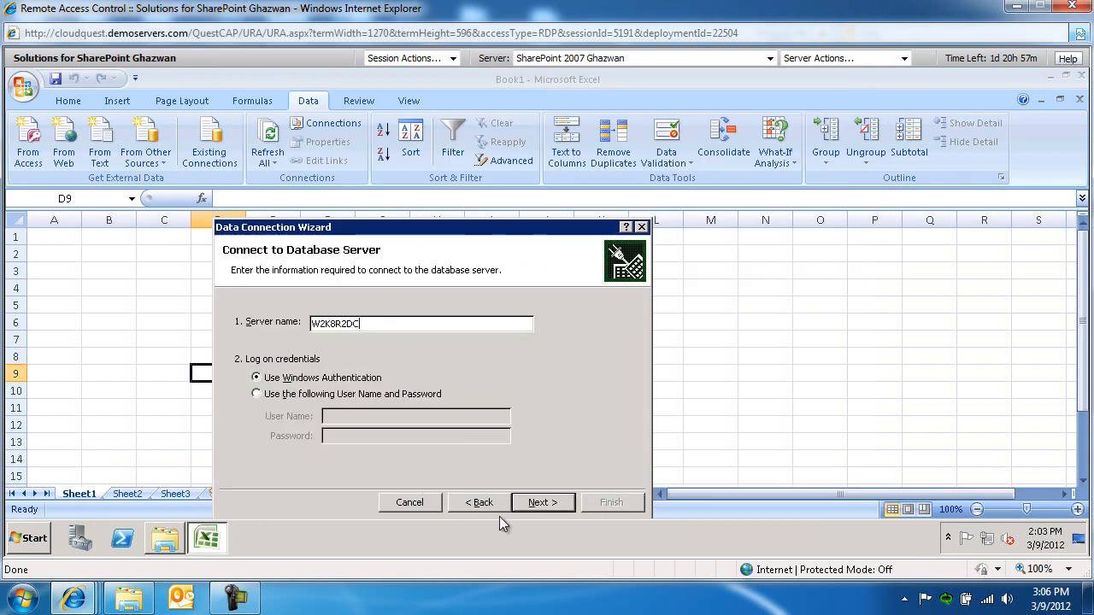
{"action": "left_click", "coordinate": [542, 502]}
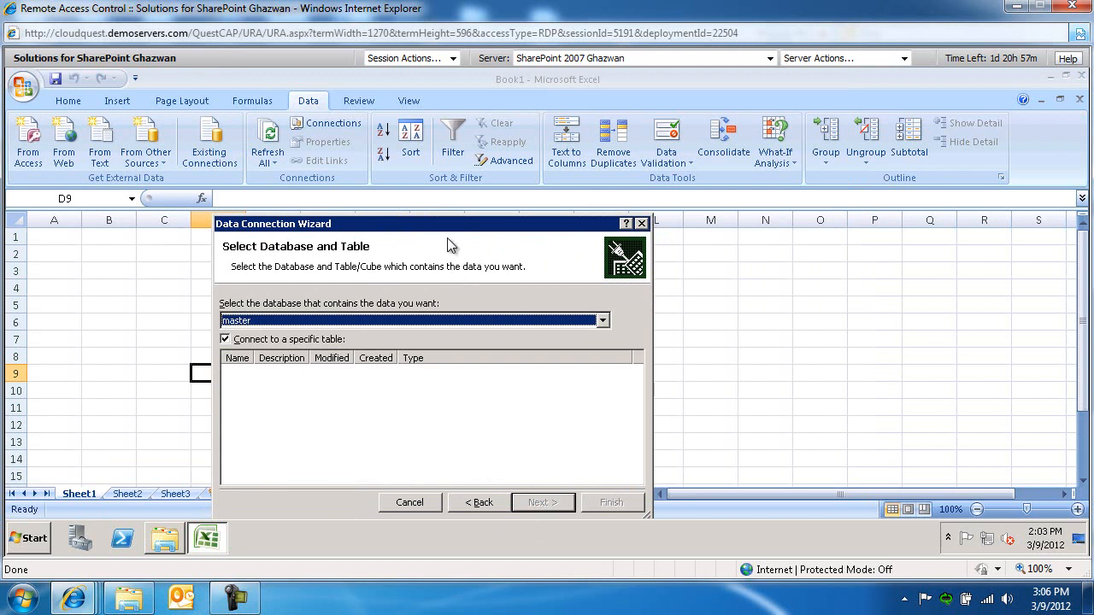
{"action": "left_click", "coordinate": [601, 320]}
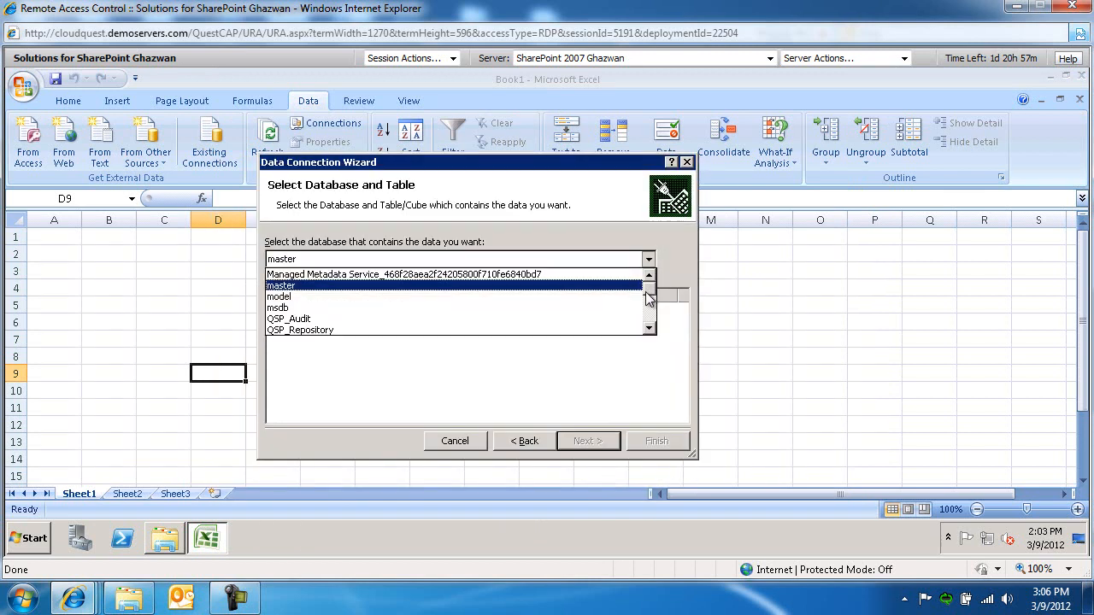
{"action": "left_click", "coordinate": [280, 285]}
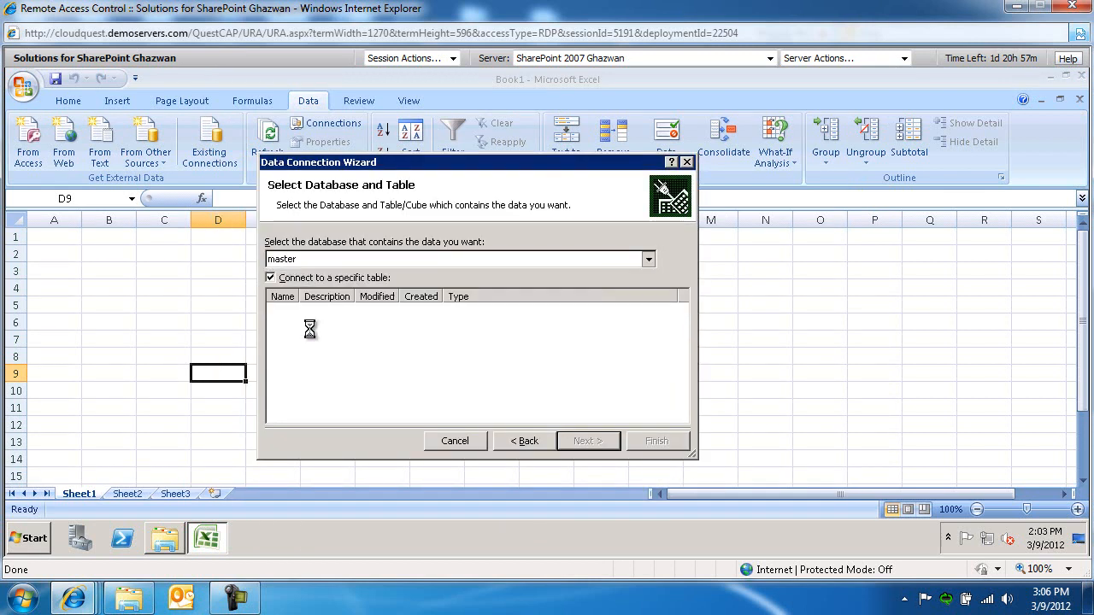
{"action": "left_click", "coordinate": [647, 259]}
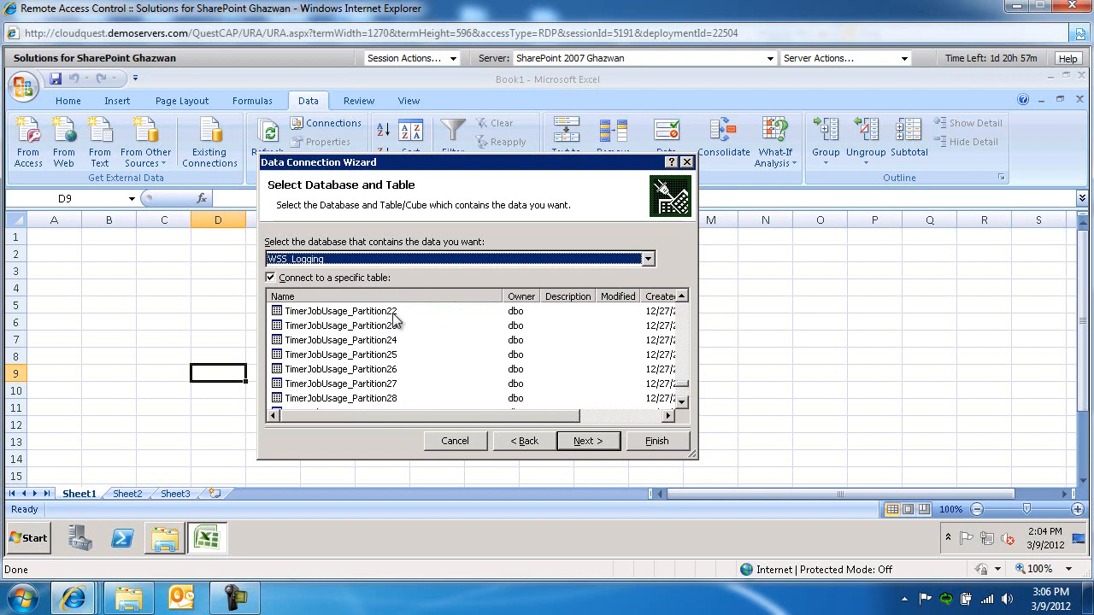
{"action": "left_click", "coordinate": [770, 57]}
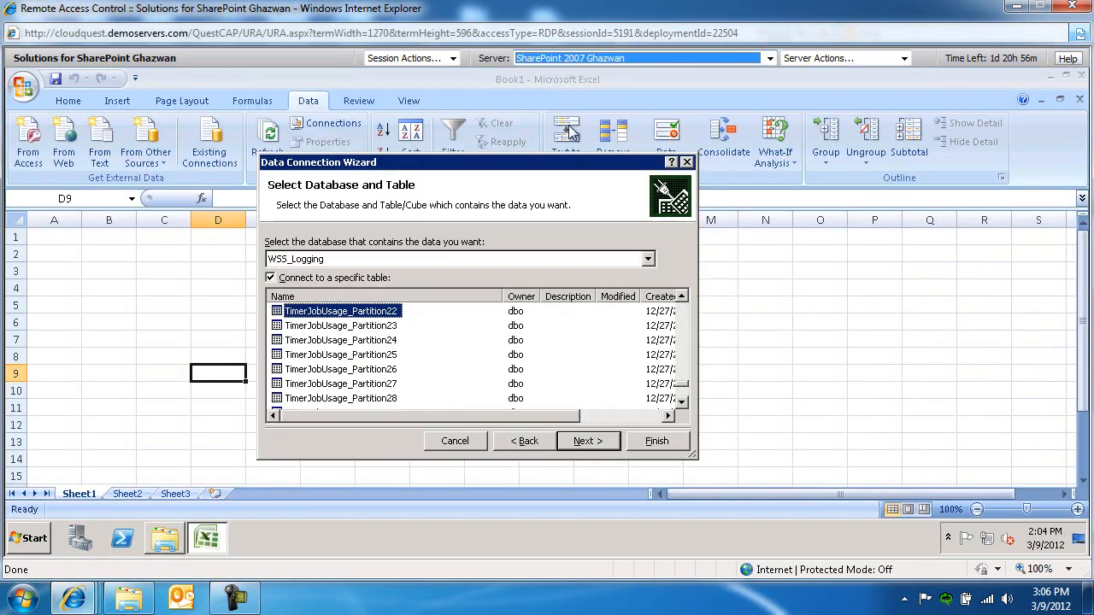
{"action": "left_click", "coordinate": [588, 441]}
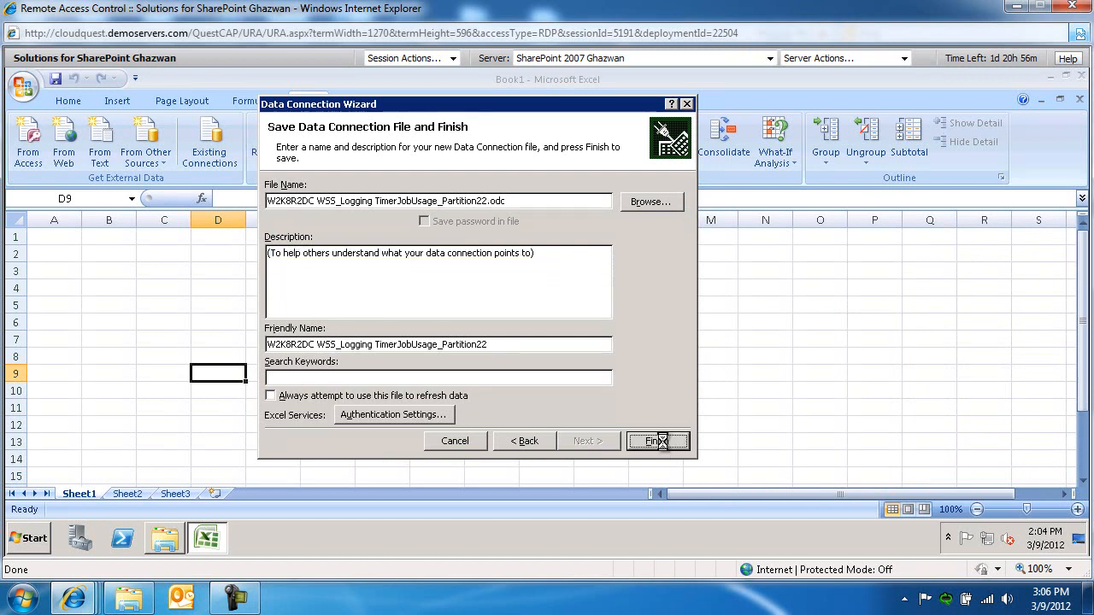
{"action": "left_click", "coordinate": [654, 441]}
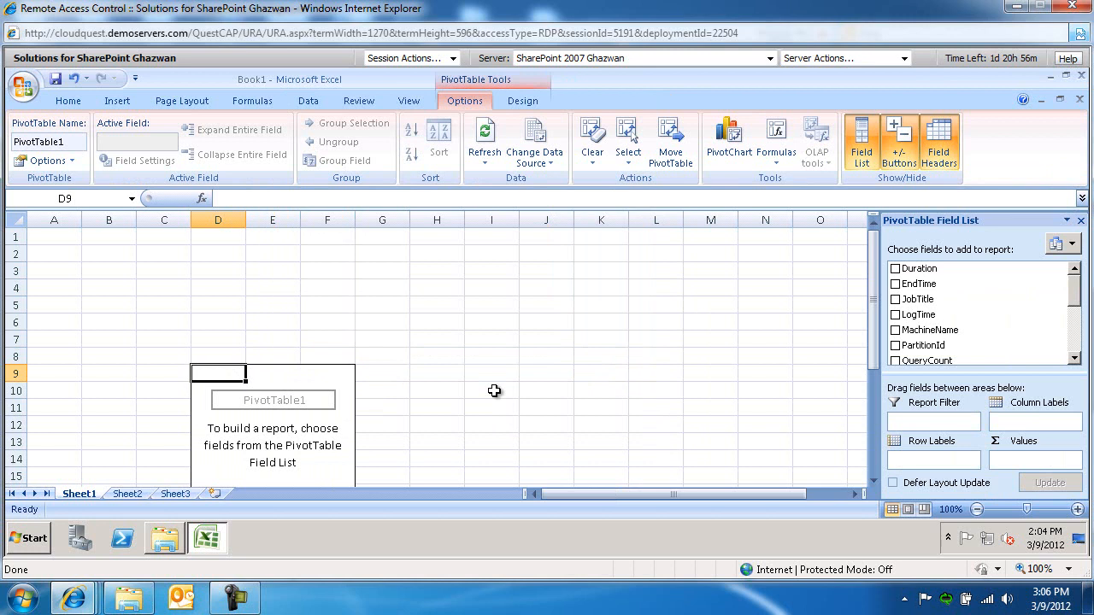
{"action": "mouse_move", "coordinate": [595, 356]}
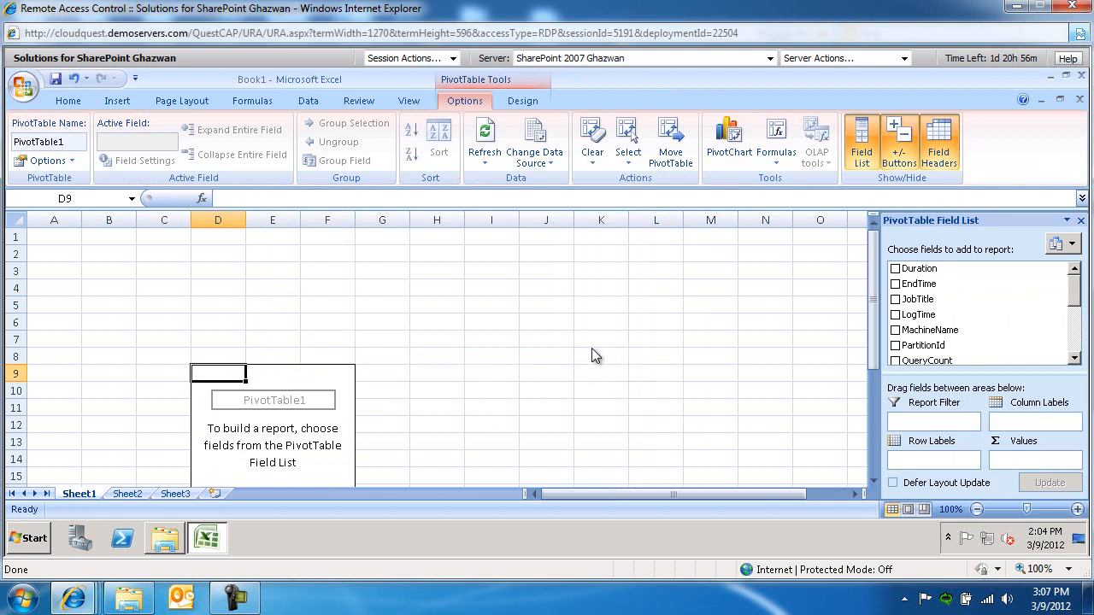
Add MachineName, WebApplicationName and JobTitle as pivot rows and Sum of Duration as values.
{"action": "left_click", "coordinate": [895, 330]}
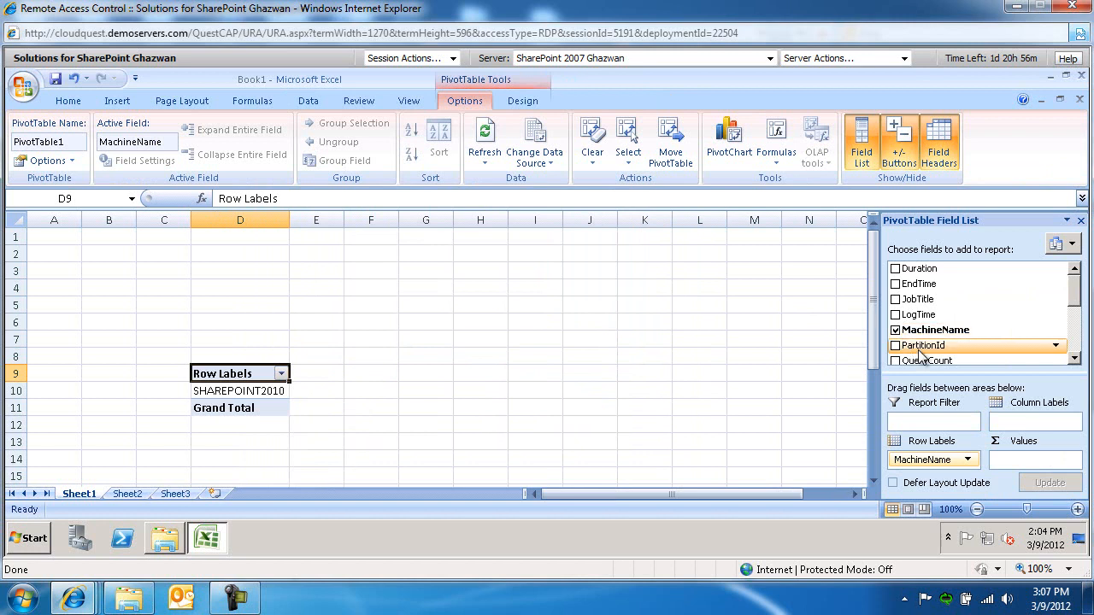
{"action": "scroll", "scroll_direction": "down", "scroll_amount": 3}
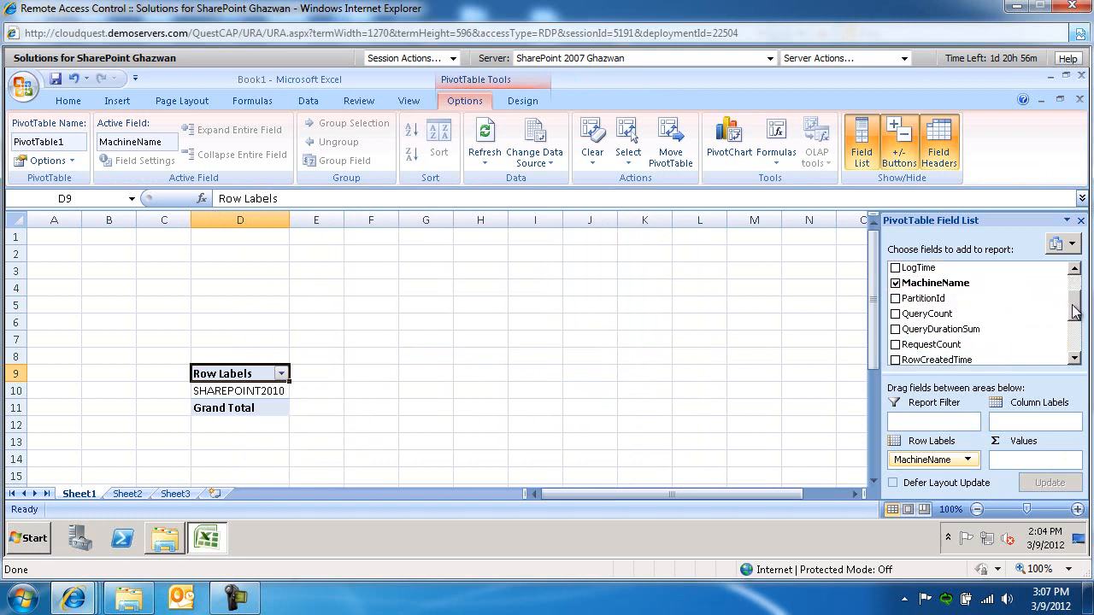
{"action": "scroll", "scroll_direction": "down", "scroll_amount": 3}
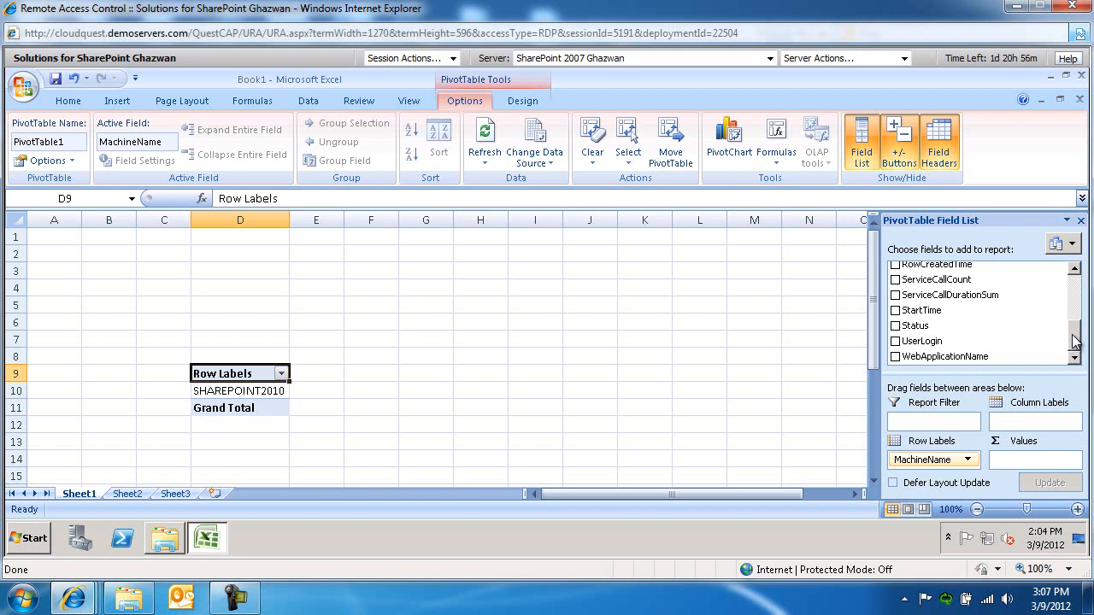
{"action": "left_click", "coordinate": [897, 356]}
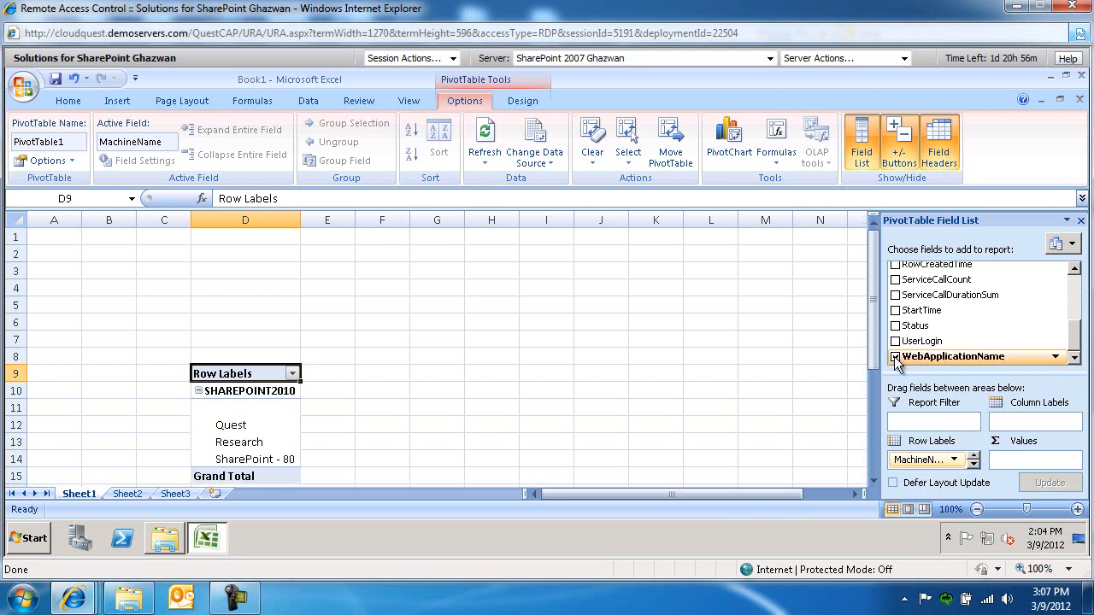
{"action": "mouse_move", "coordinate": [1034, 358]}
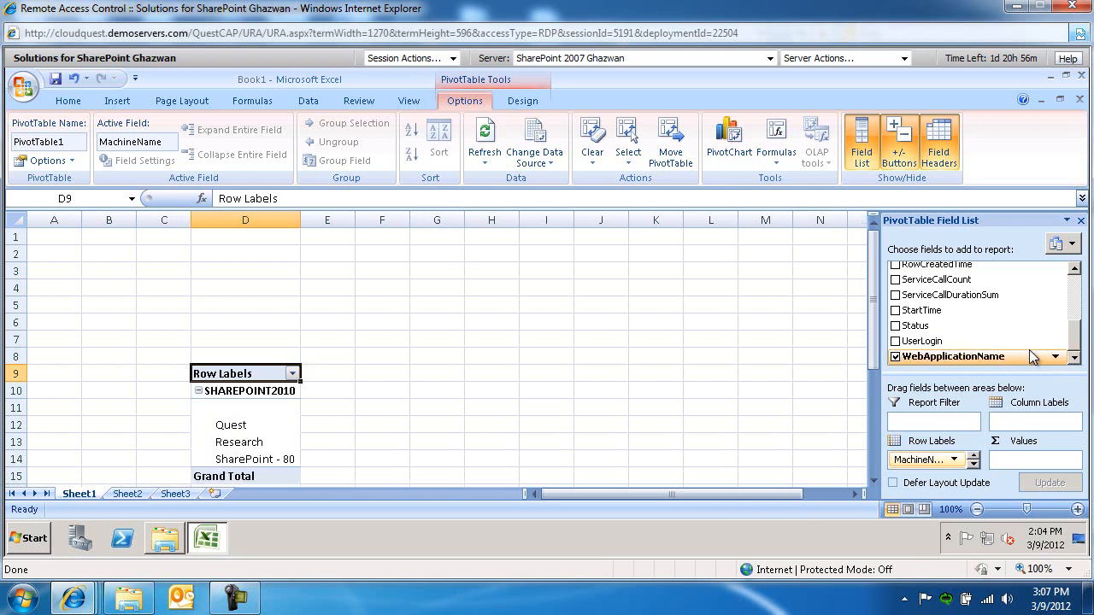
{"action": "scroll", "scroll_direction": "up", "scroll_amount": 3}
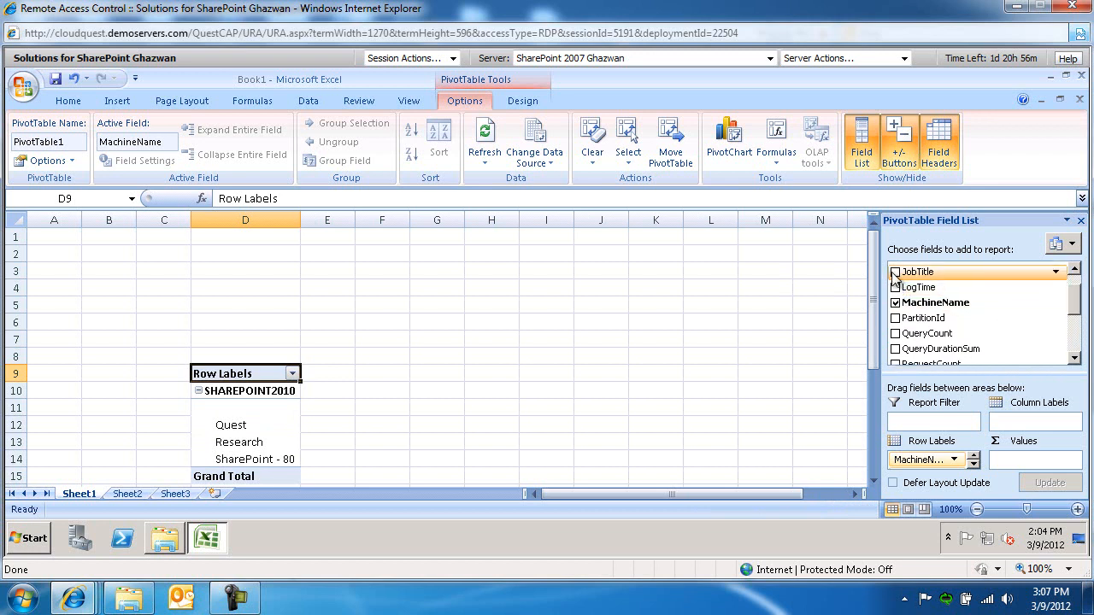
{"action": "left_click", "coordinate": [895, 271]}
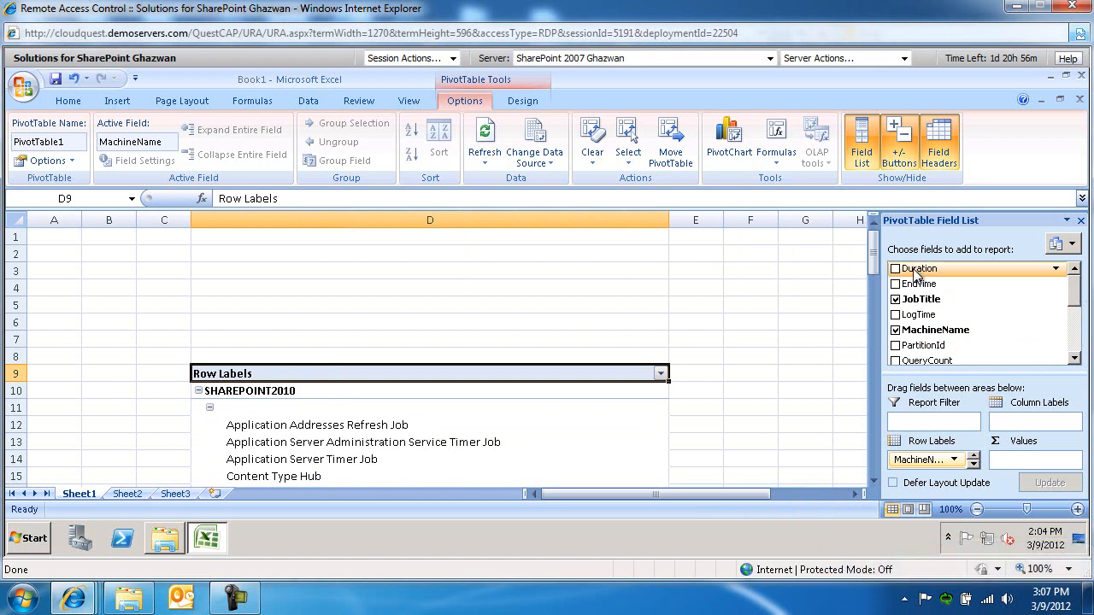
{"action": "scroll", "scroll_direction": "down", "scroll_amount": 3}
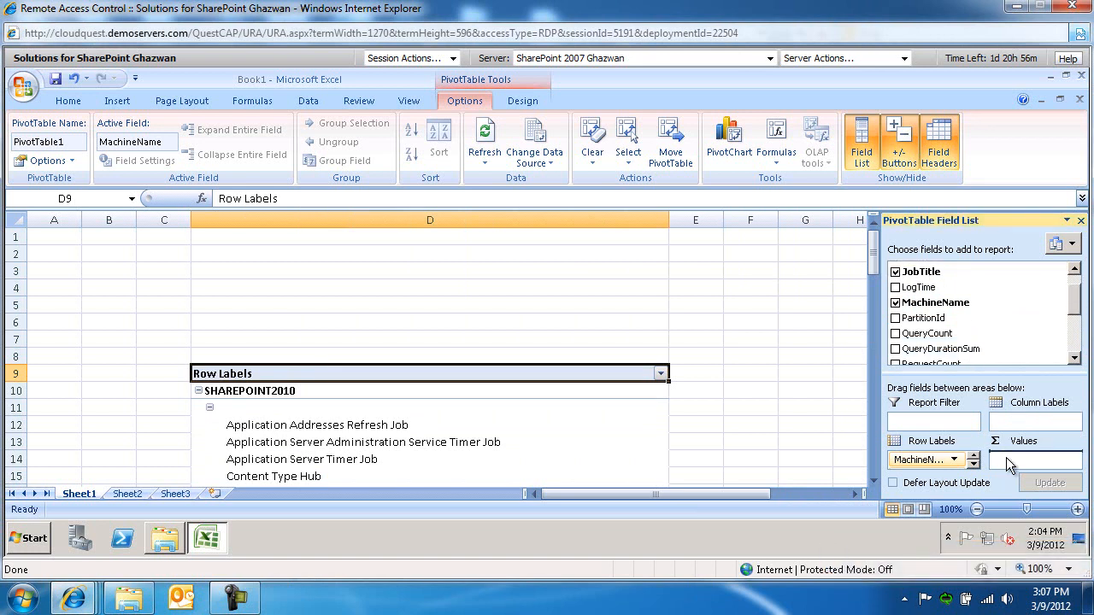
{"action": "left_click", "coordinate": [1034, 458]}
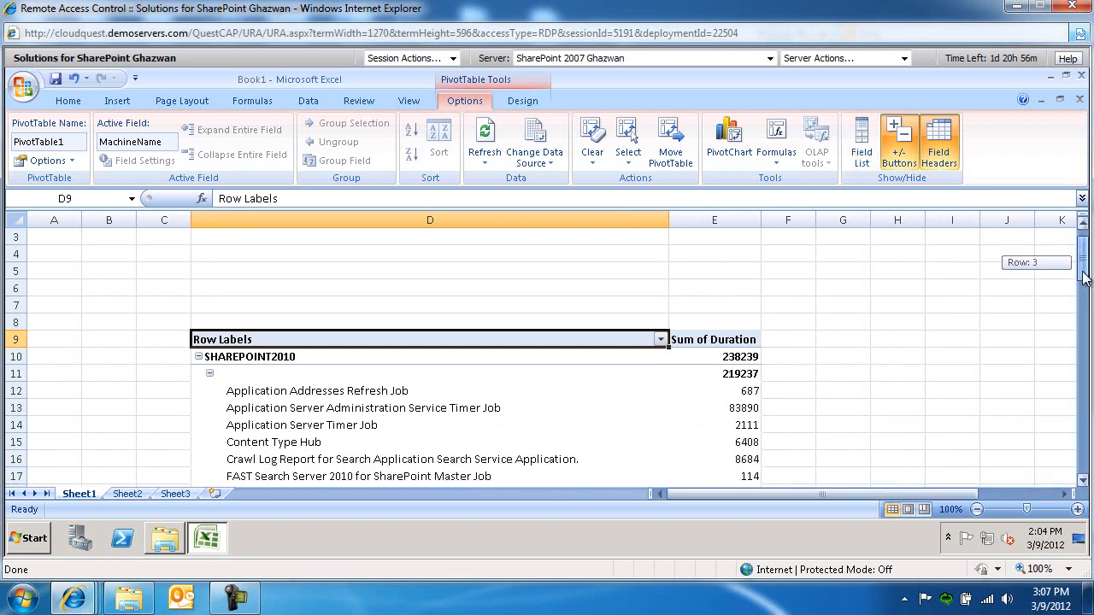
{"action": "scroll", "scroll_direction": "down", "scroll_amount": 3}
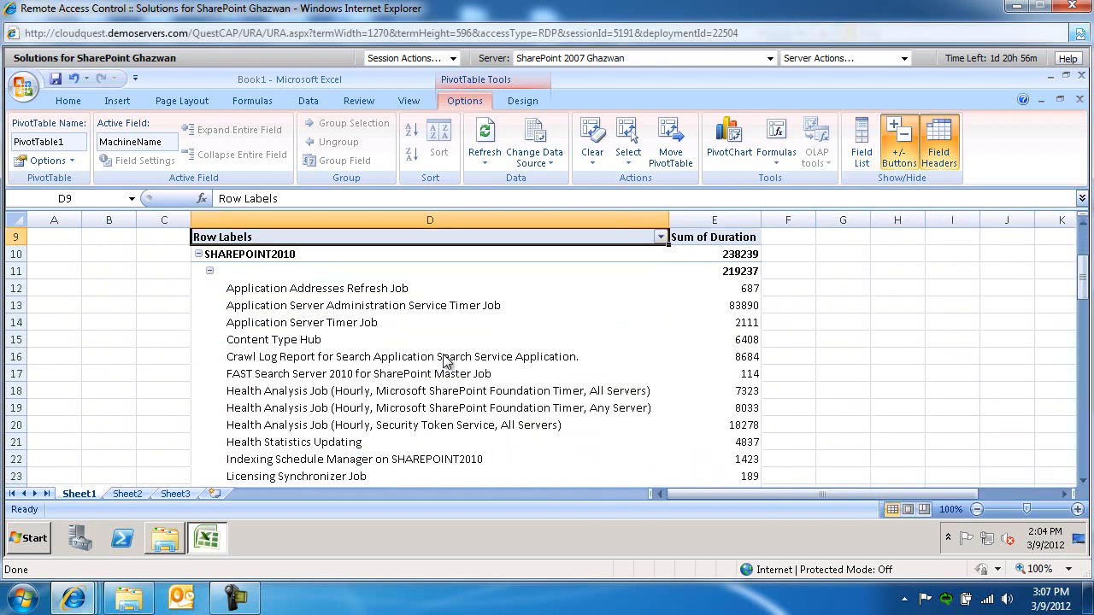
{"action": "mouse_move", "coordinate": [386, 353]}
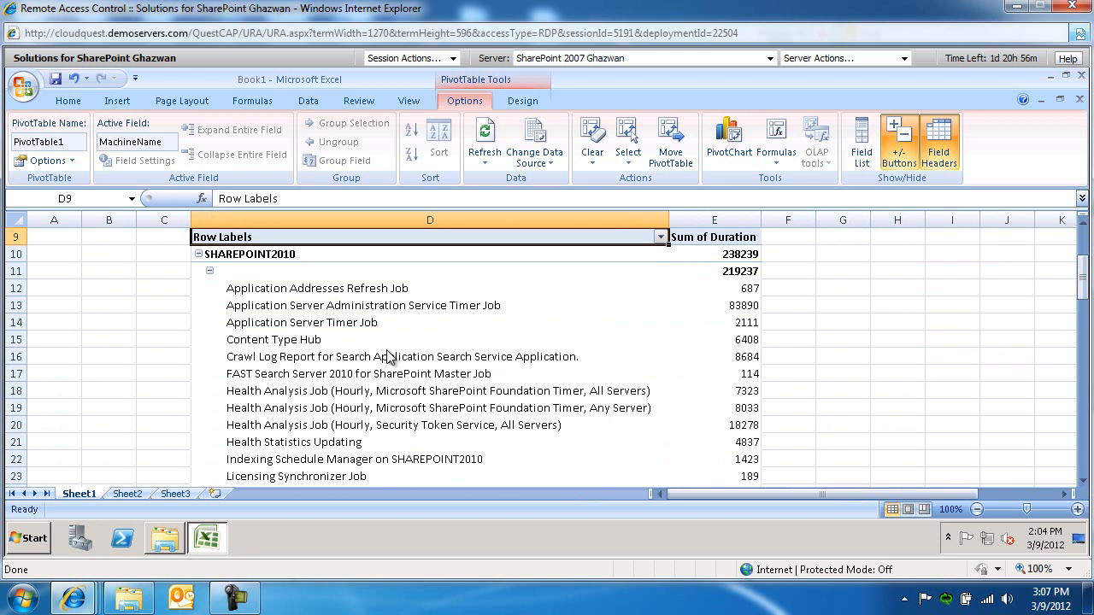
{"action": "mouse_move", "coordinate": [717, 322]}
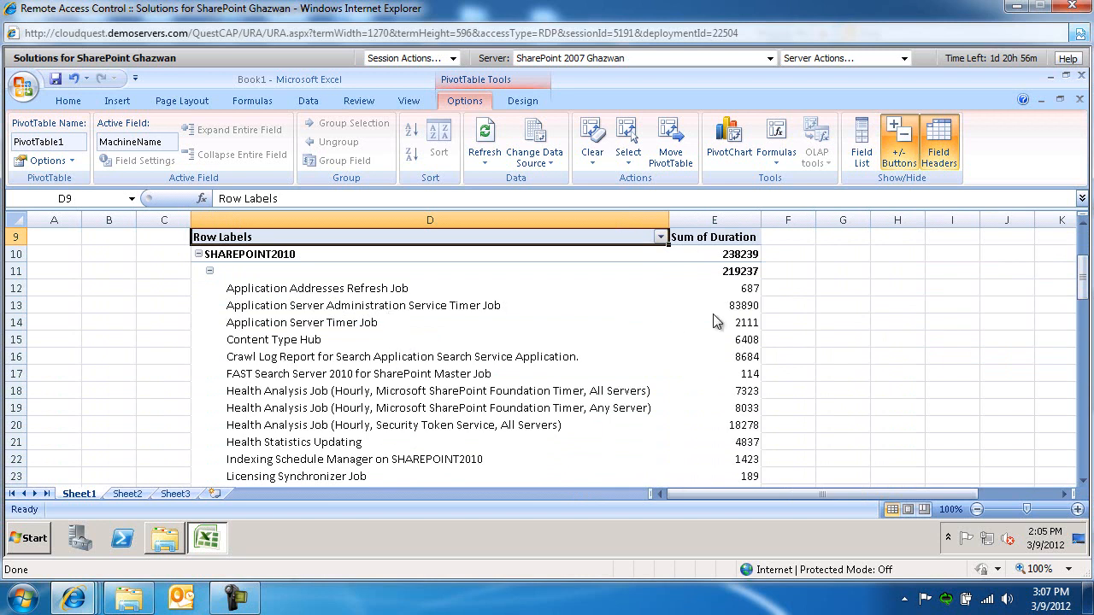
{"action": "mouse_move", "coordinate": [1082, 294]}
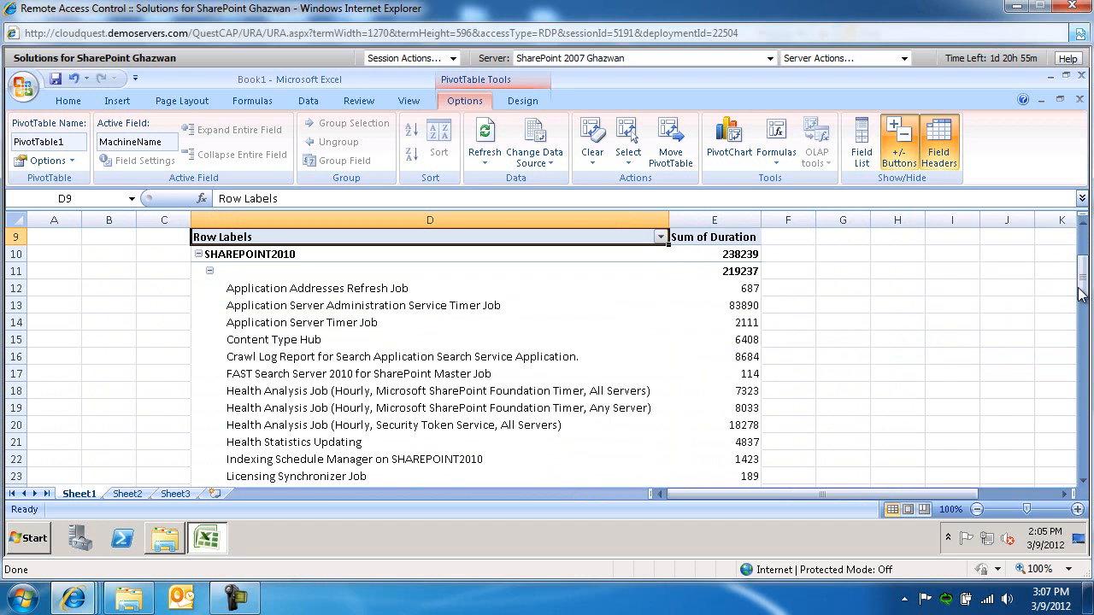
{"action": "scroll", "scroll_direction": "down", "scroll_amount": 3}
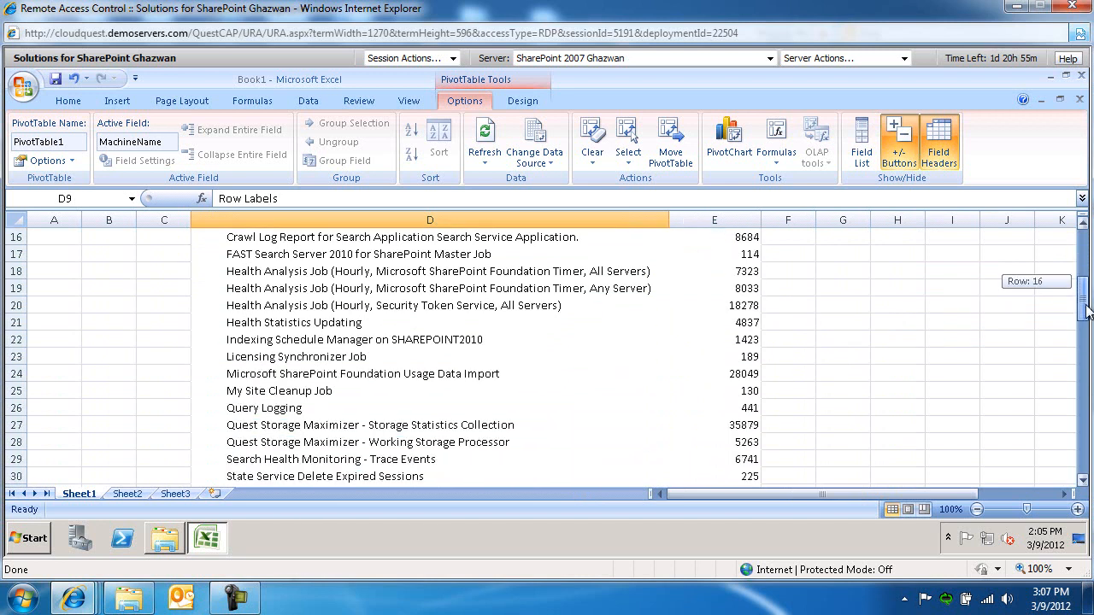
{"action": "scroll", "scroll_direction": "down", "scroll_amount": 3}
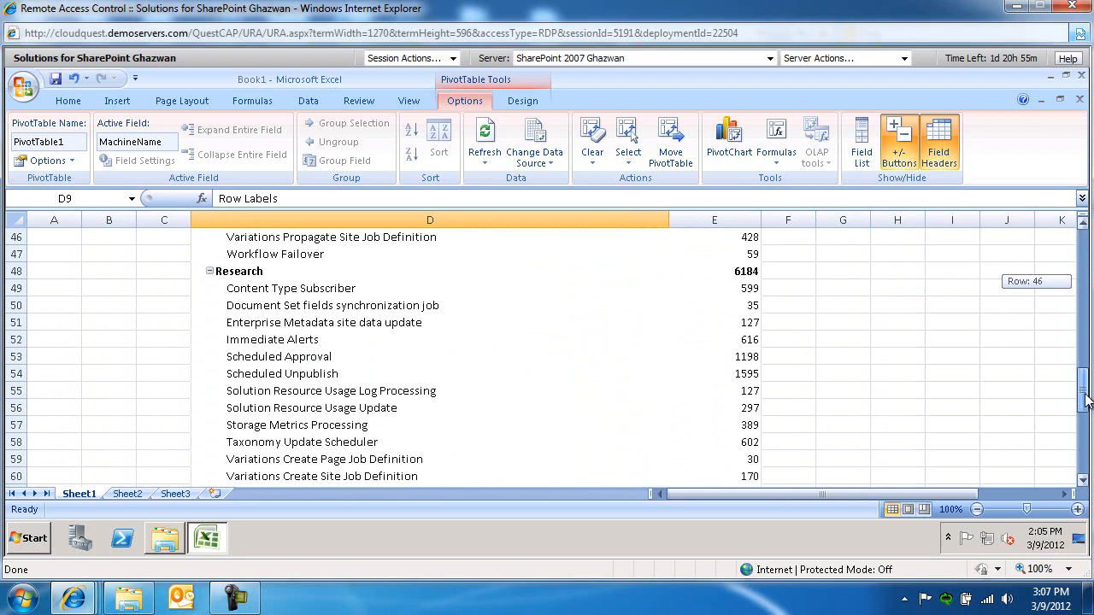
{"action": "scroll", "scroll_direction": "down", "scroll_amount": 3}
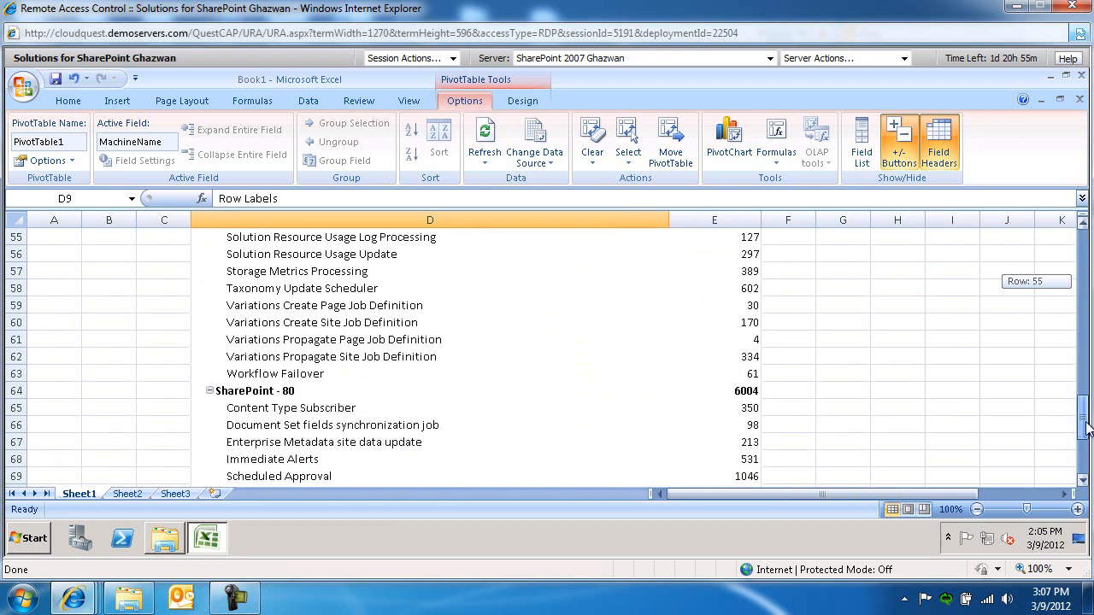
{"action": "scroll", "scroll_direction": "down", "scroll_amount": 3}
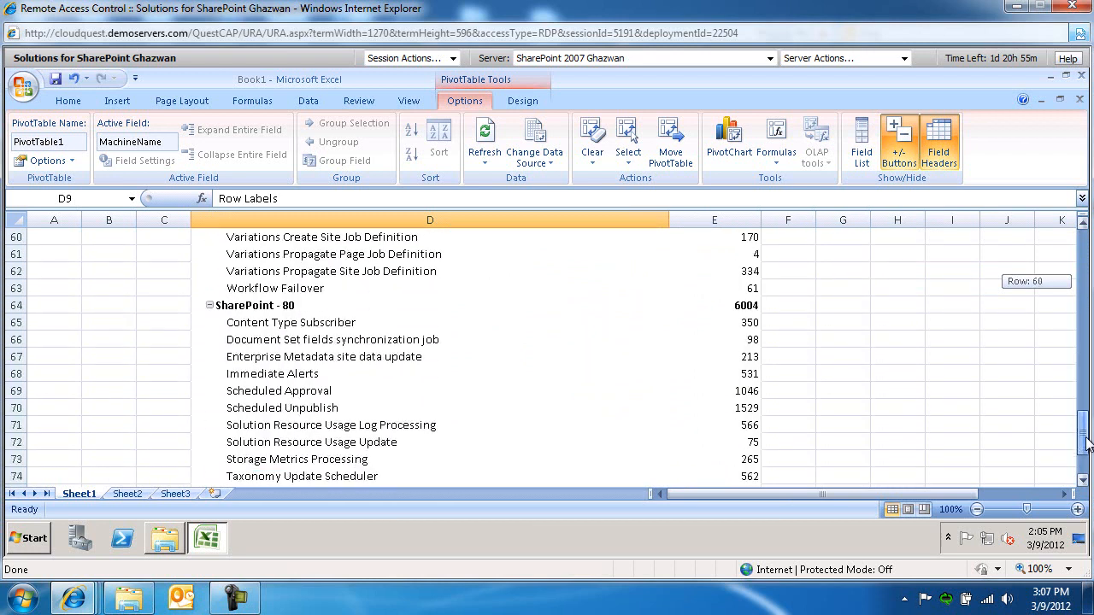
{"action": "scroll", "scroll_direction": "down", "scroll_amount": 3}
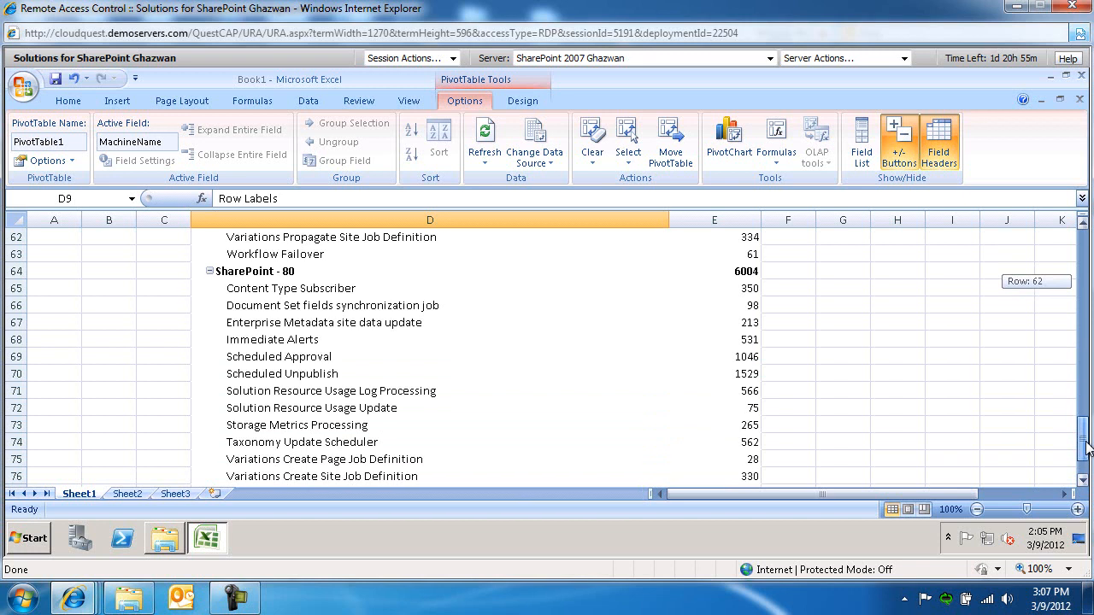